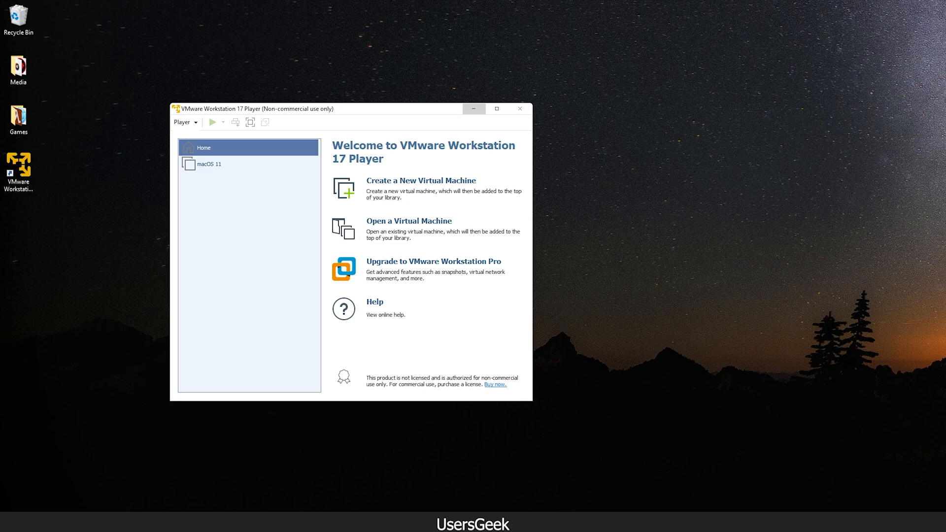
{"action": "mouse_move", "coordinate": [446, 58]}
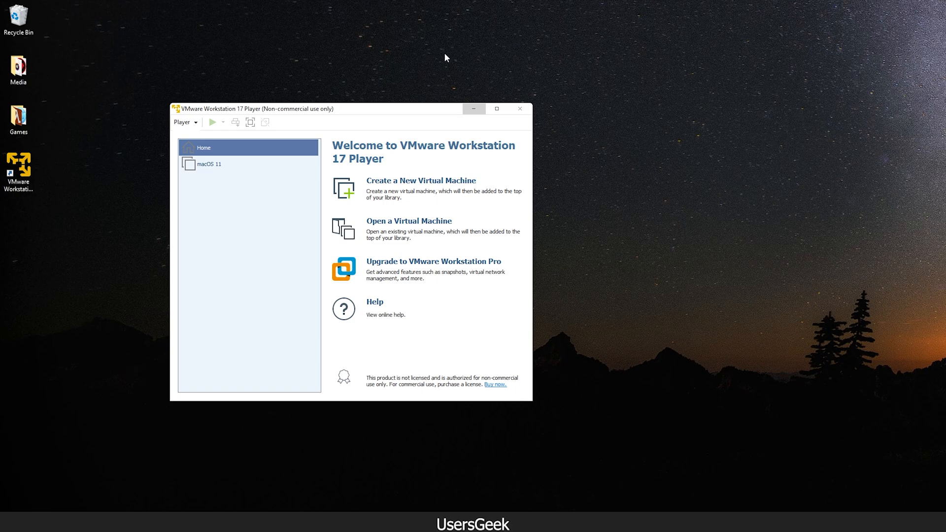
{"action": "mouse_move", "coordinate": [329, 94]}
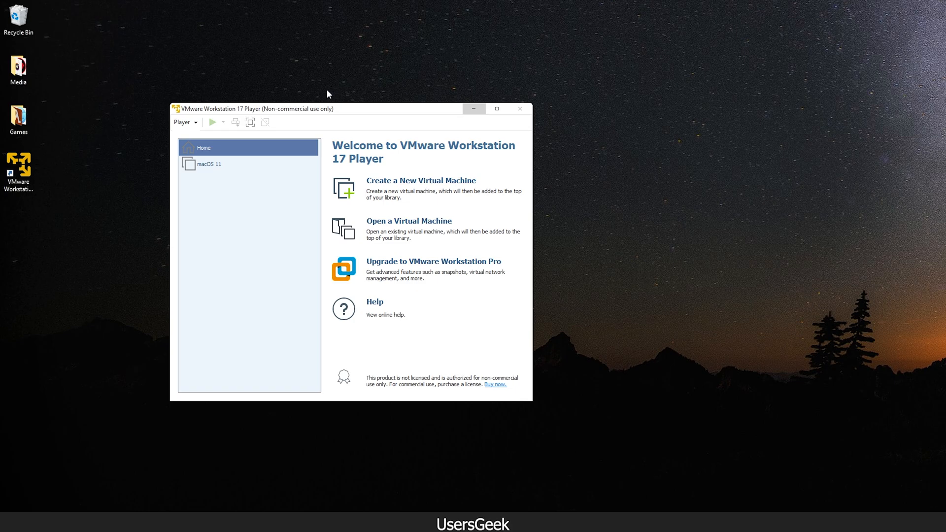
Select the macOS 11 VM in the library to show its powered-off, 8 GB summary.
{"action": "left_click", "coordinate": [210, 164]}
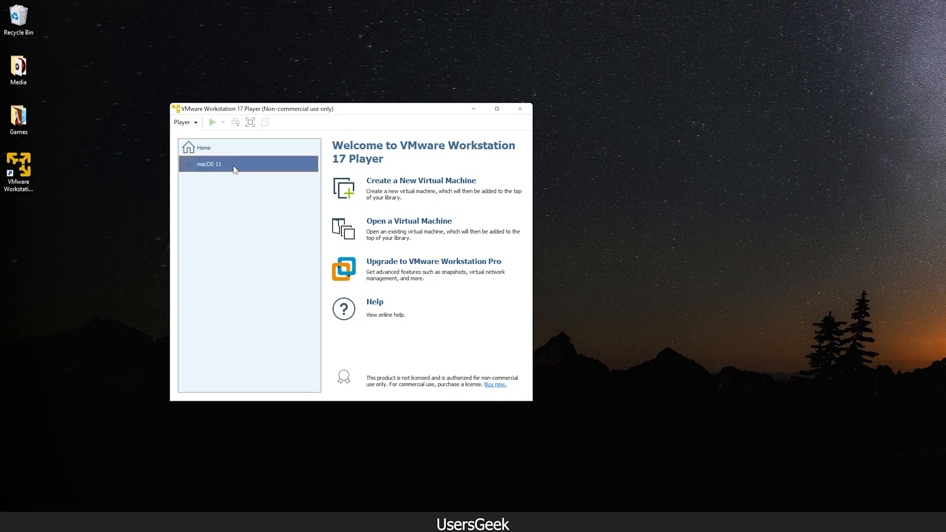
{"action": "left_click", "coordinate": [209, 164]}
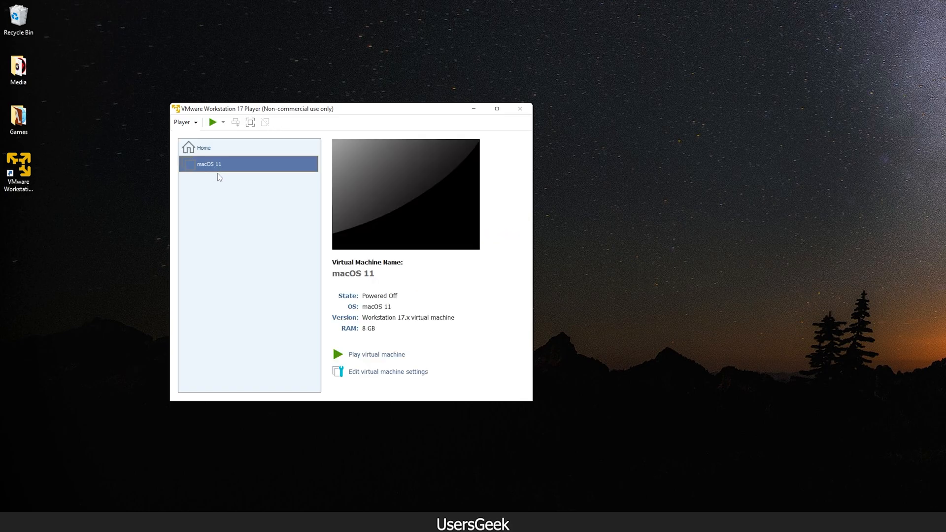
{"action": "mouse_move", "coordinate": [268, 177]}
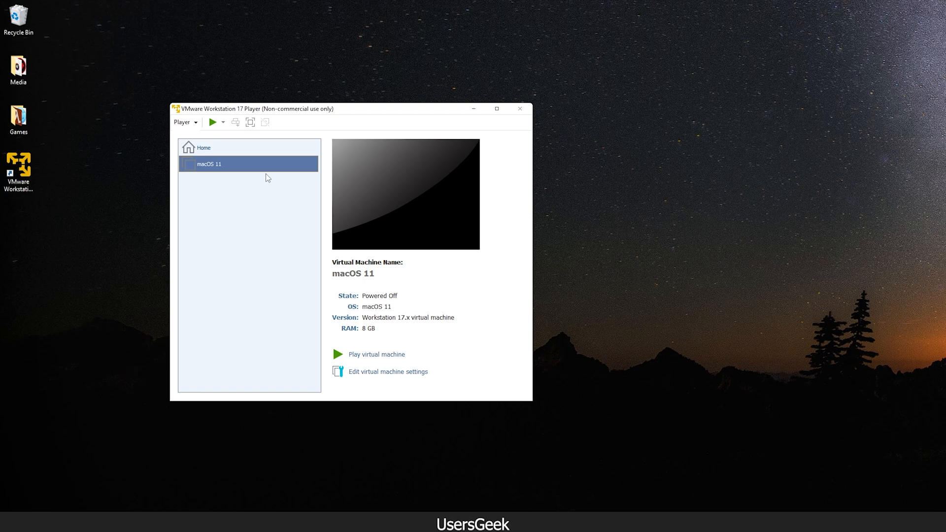
{"action": "mouse_move", "coordinate": [237, 183]}
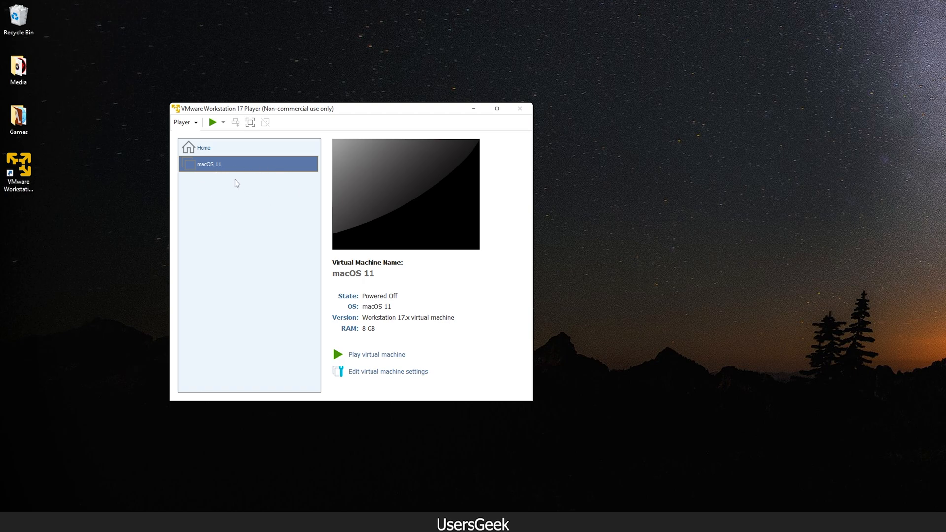
{"action": "mouse_move", "coordinate": [216, 205]}
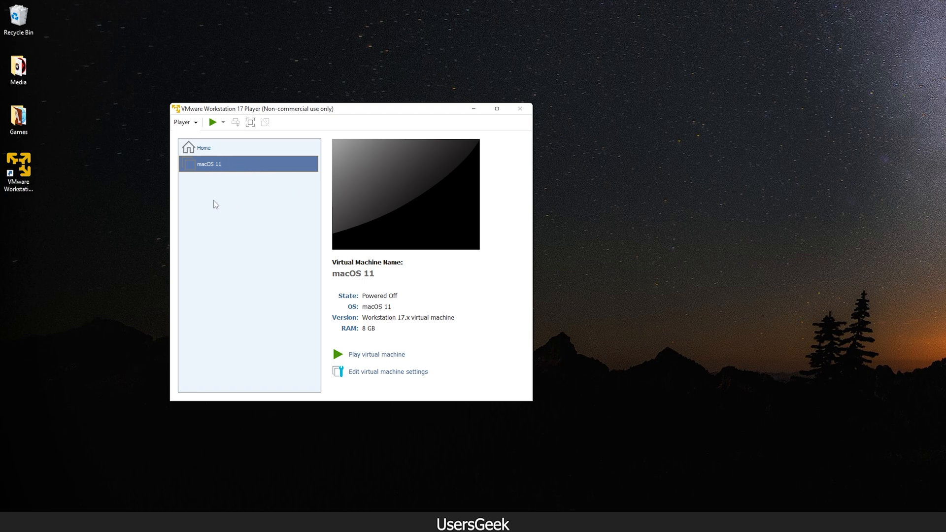
{"action": "mouse_move", "coordinate": [384, 279]}
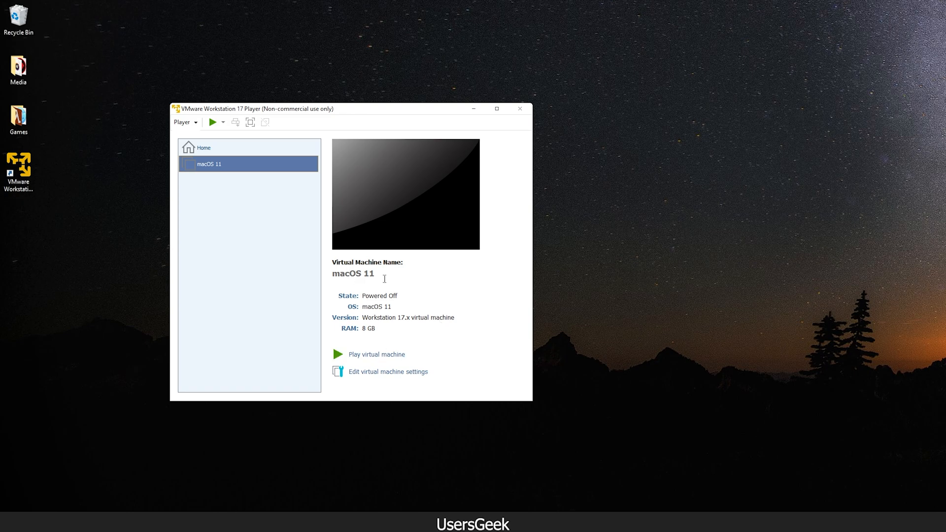
Power on macOS 11 until the 'CPU has been disabled by the guest' hint appears.
{"action": "left_click", "coordinate": [338, 354]}
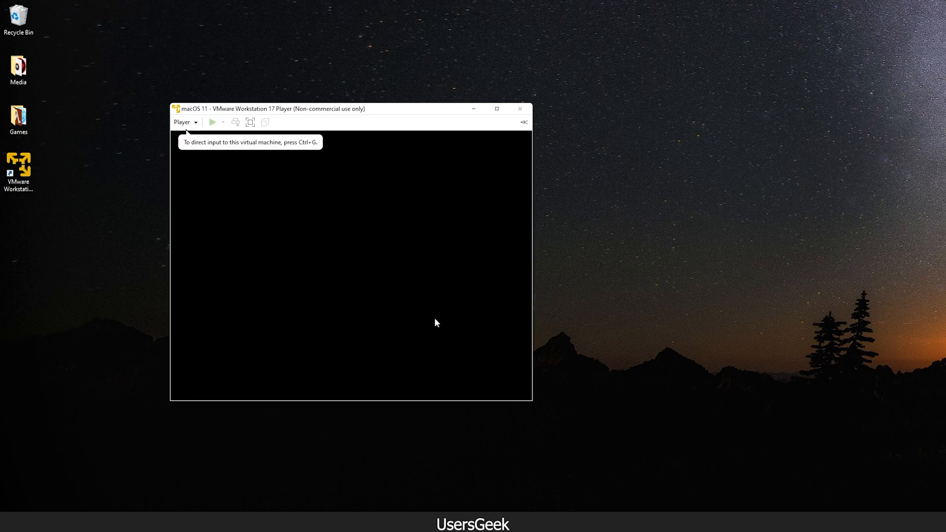
{"action": "left_click", "coordinate": [213, 122]}
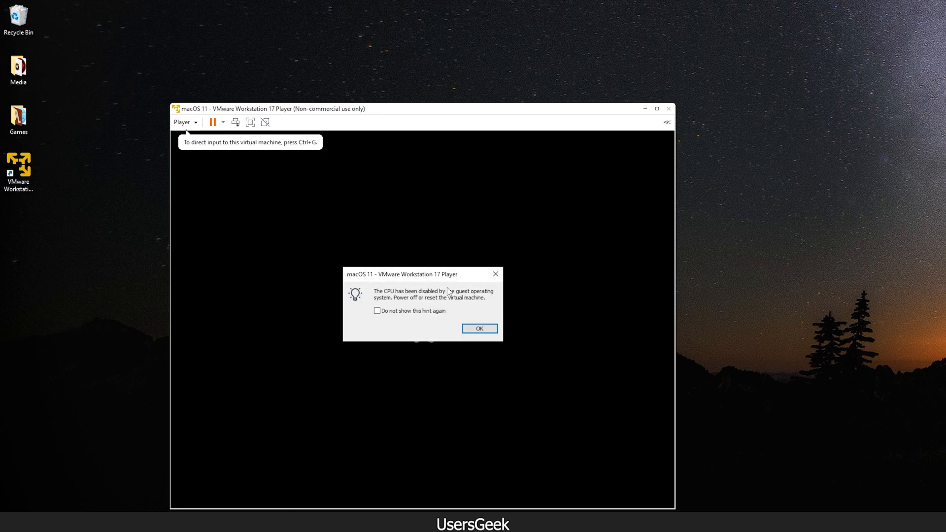
{"action": "mouse_move", "coordinate": [408, 326]}
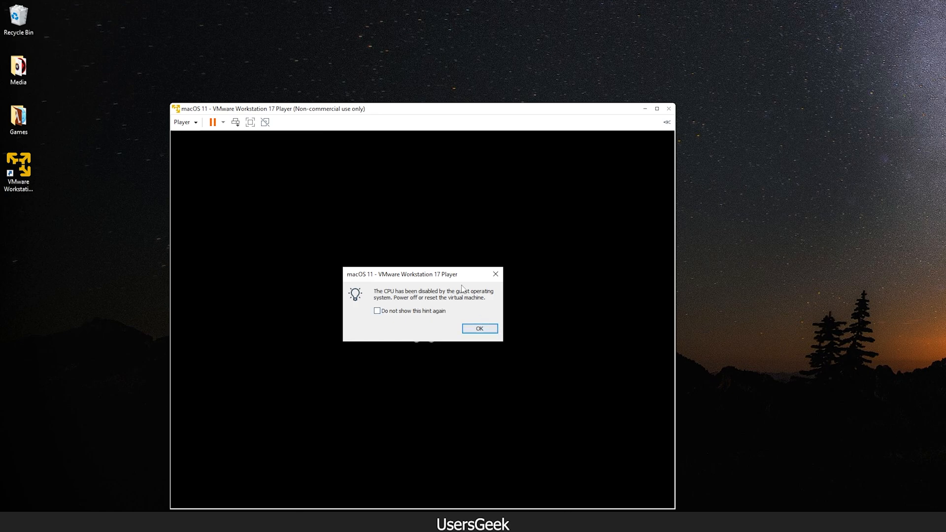
{"action": "mouse_move", "coordinate": [505, 327]}
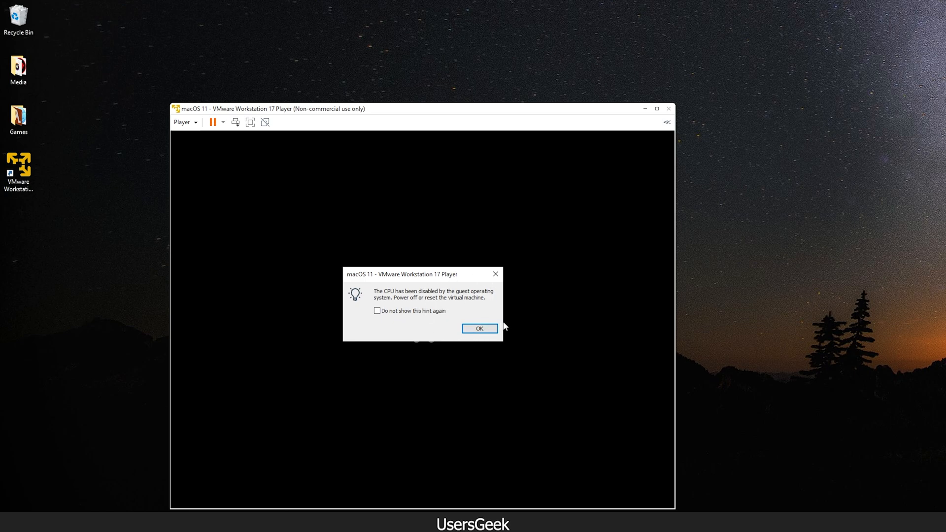
Dismiss the CPU-disabled message, then power off the VM and exit the player.
{"action": "left_click", "coordinate": [479, 328]}
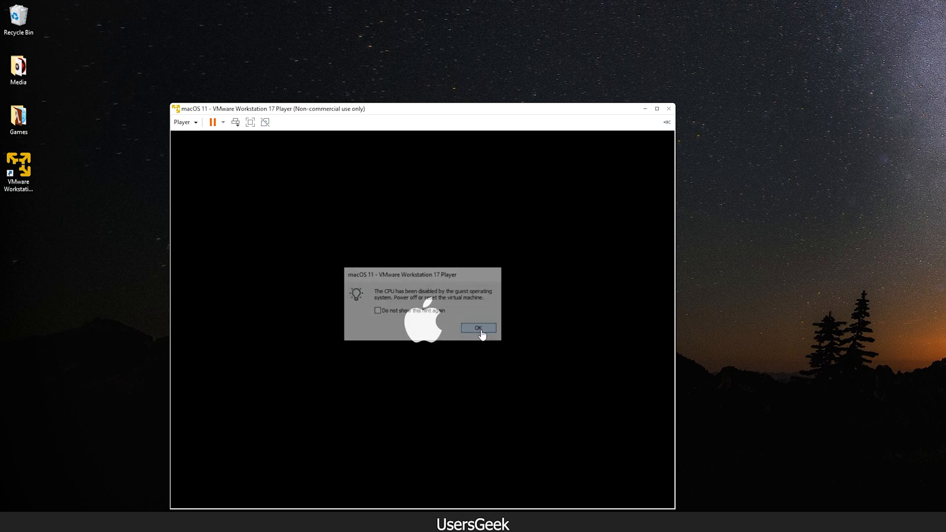
{"action": "left_click", "coordinate": [183, 121]}
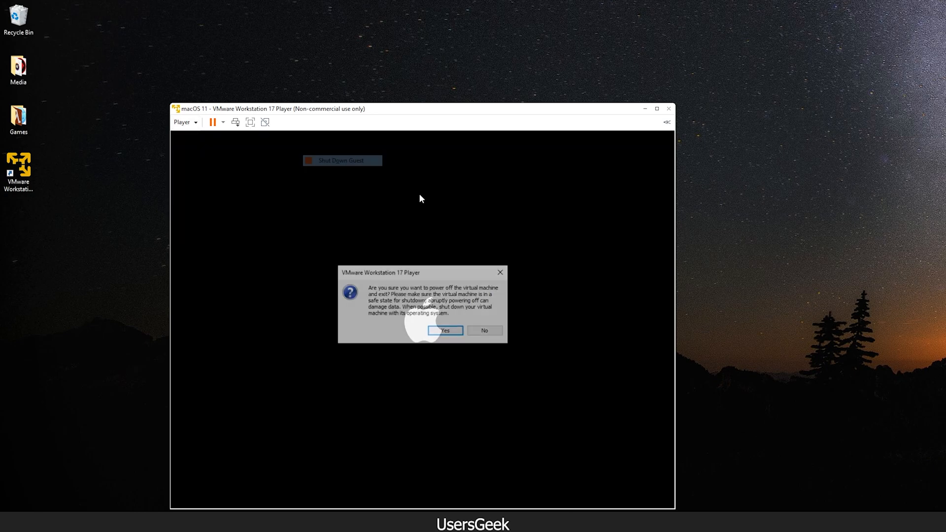
{"action": "left_click", "coordinate": [446, 330]}
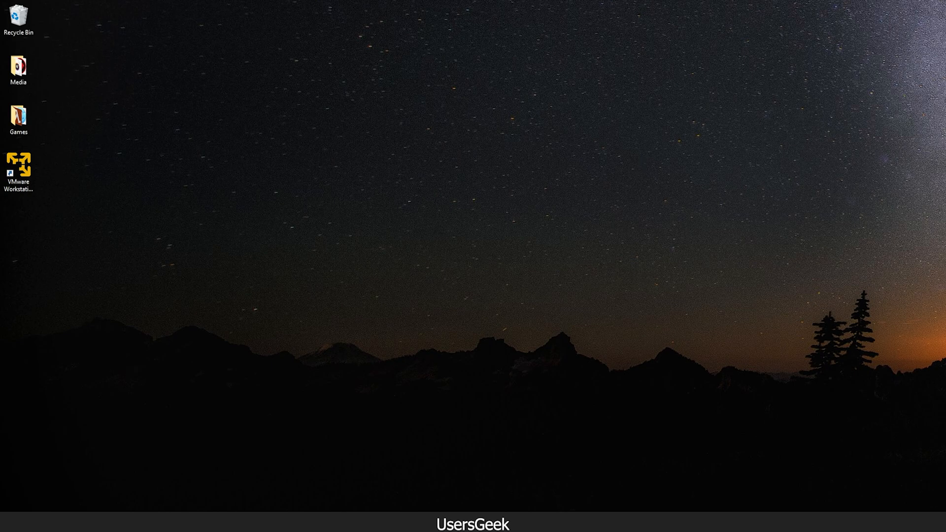
{"action": "mouse_move", "coordinate": [728, 203]}
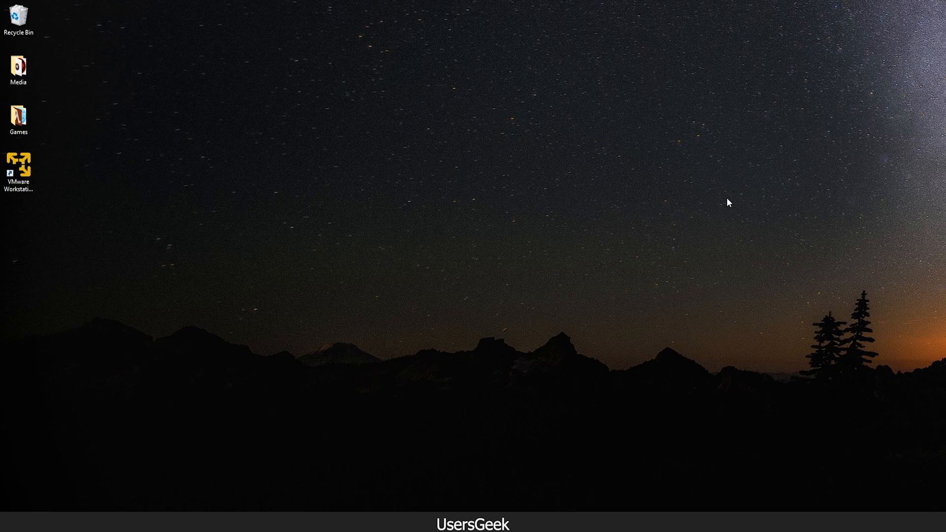
{"action": "mouse_move", "coordinate": [314, 307]}
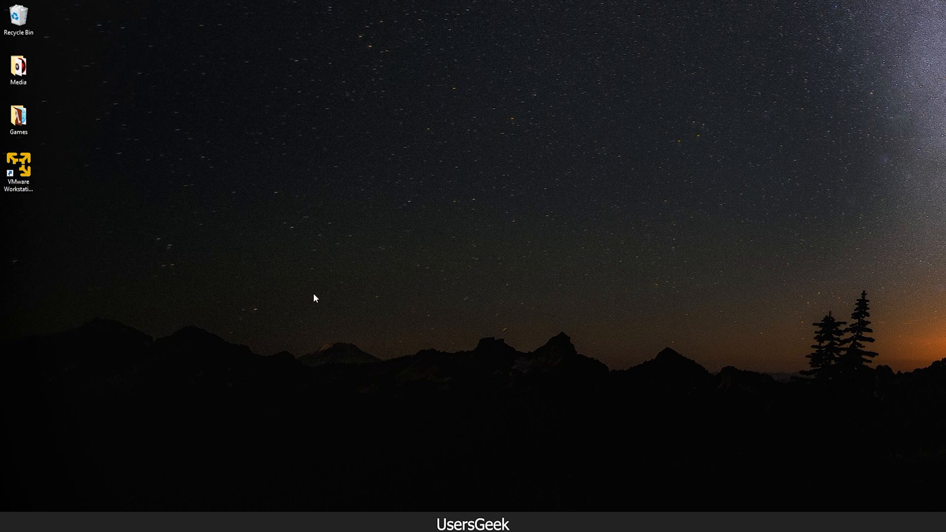
{"action": "mouse_move", "coordinate": [110, 286]}
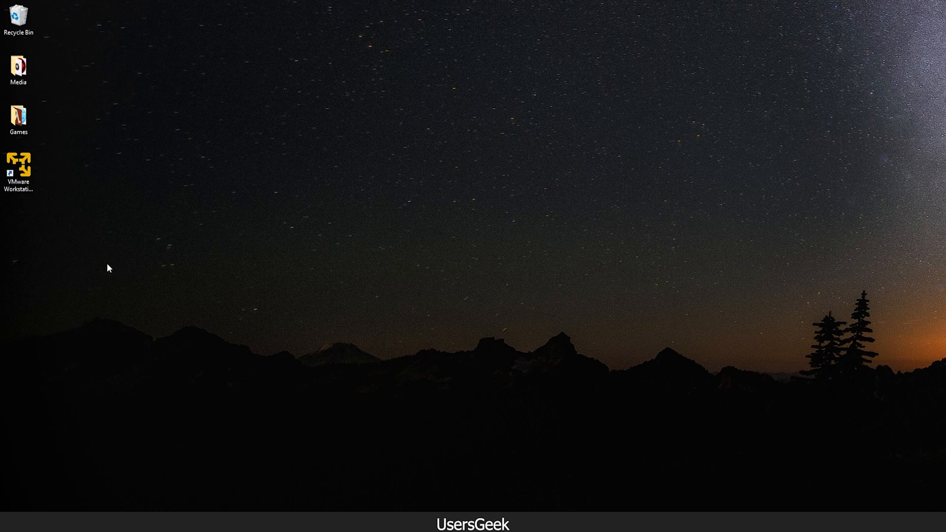
{"action": "mouse_move", "coordinate": [944, 198]}
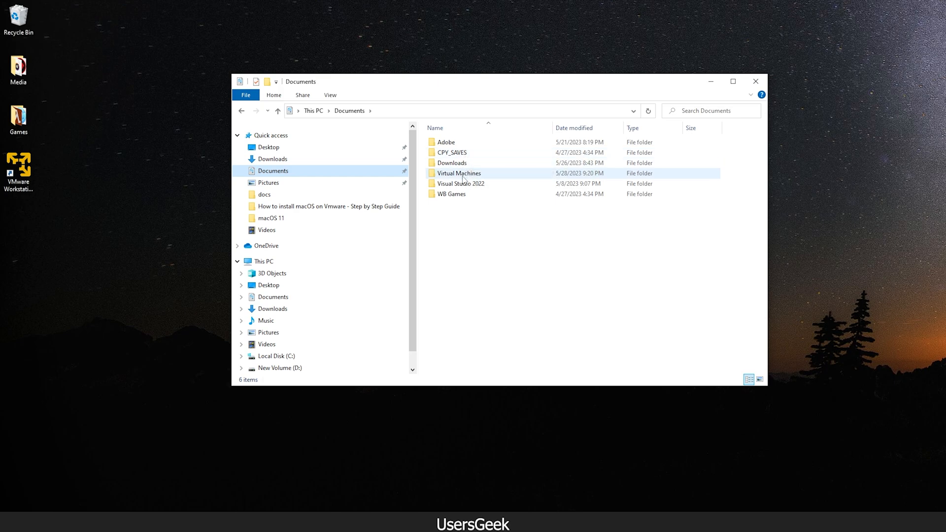
Browse to Virtual Machines > macOS 11 and pick the .vmx file's Open with menu.
{"action": "double_click", "coordinate": [460, 173]}
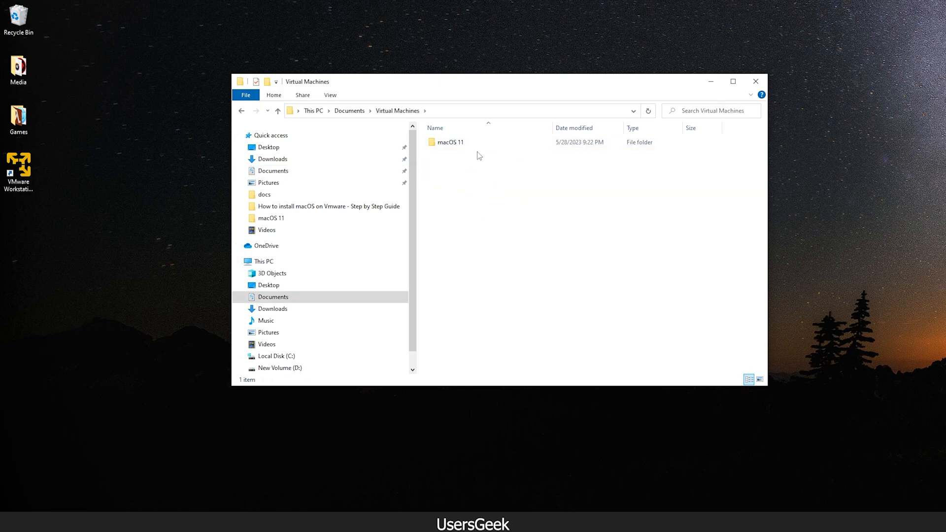
{"action": "mouse_move", "coordinate": [498, 164]}
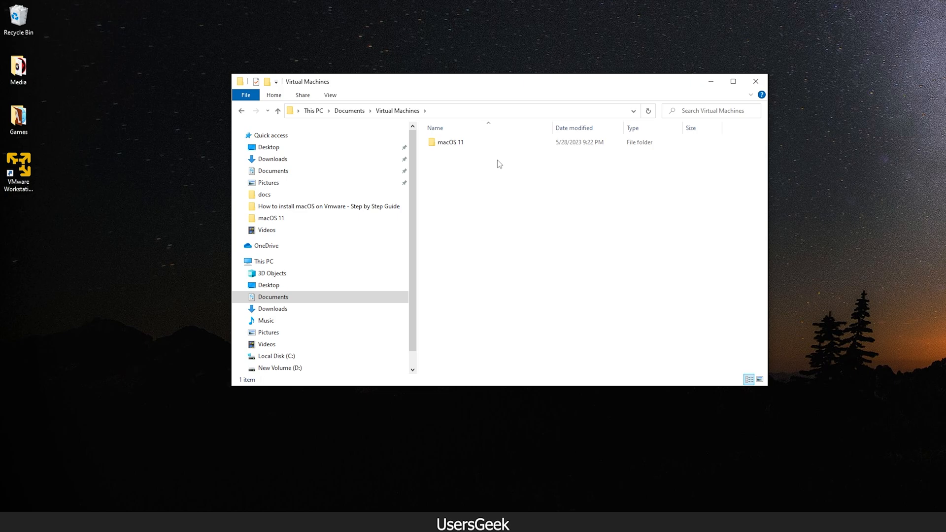
{"action": "double_click", "coordinate": [449, 142]}
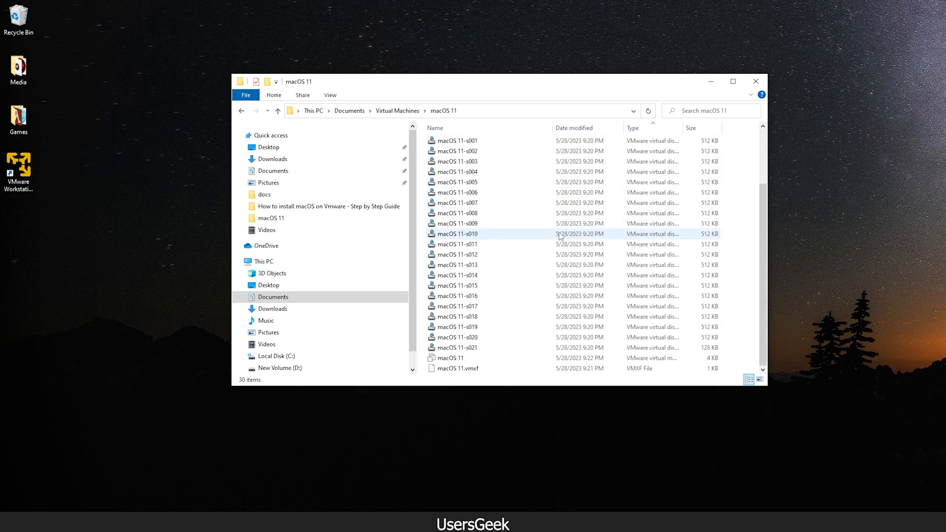
{"action": "left_click", "coordinate": [454, 358]}
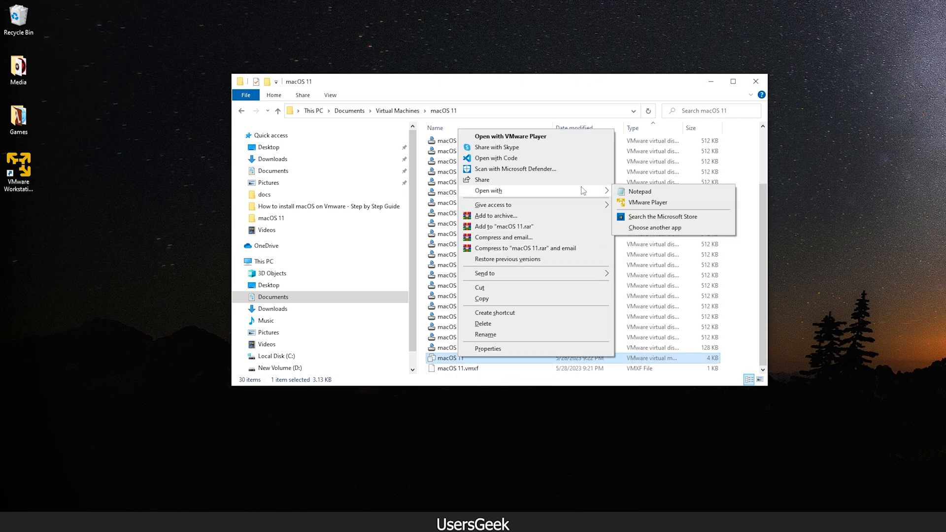
Add the cpuid, smc.version, hw.model and board-id lines to the .vmx in Notepad and save.
{"action": "left_click", "coordinate": [640, 191]}
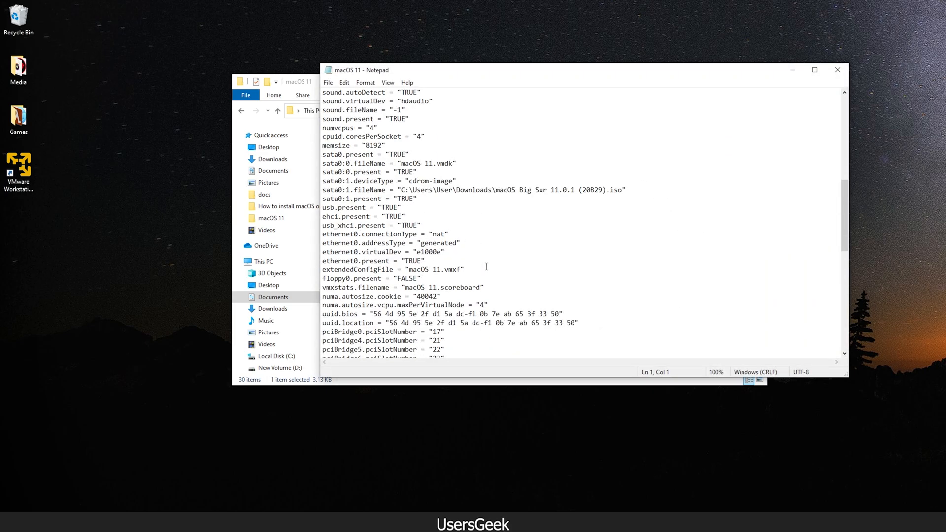
{"action": "scroll", "scroll_direction": "down", "scroll_amount": 3}
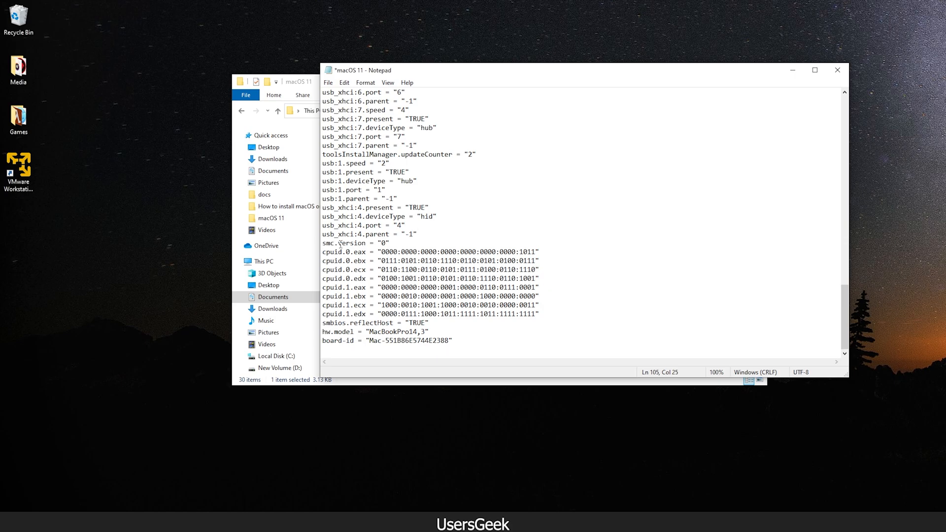
{"action": "key", "text": "ctrl+s"}
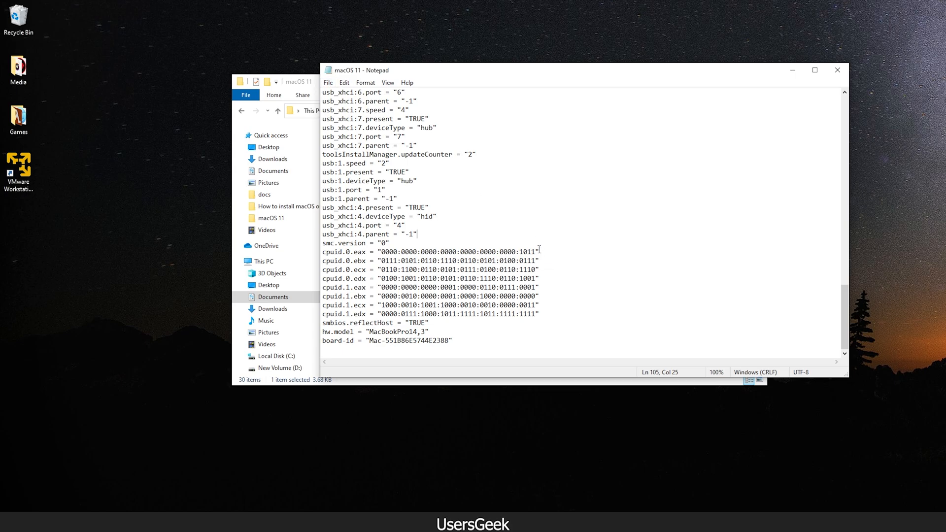
{"action": "left_click_drag", "start_coordinate": [441, 252], "coordinate": [537, 252]}
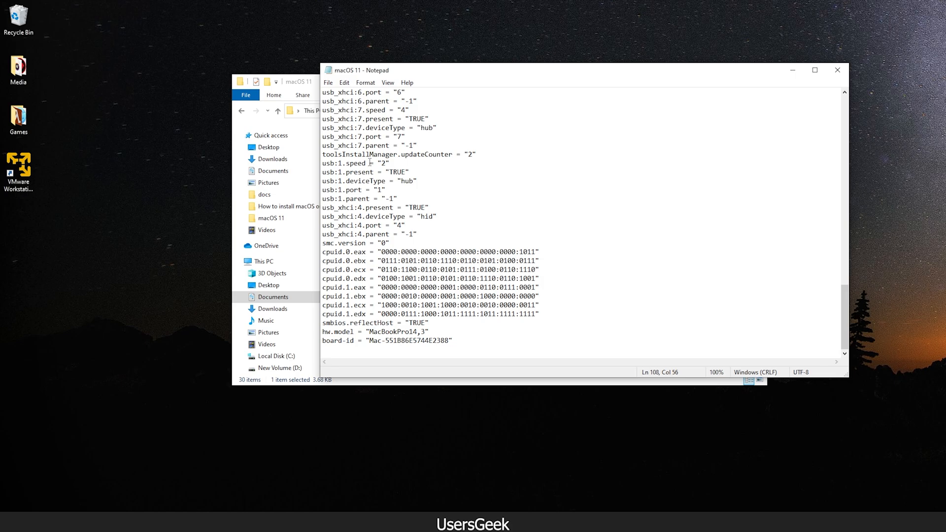
Save the edited macOS 11 .vmx file via Notepad's File menu.
{"action": "left_click", "coordinate": [328, 82]}
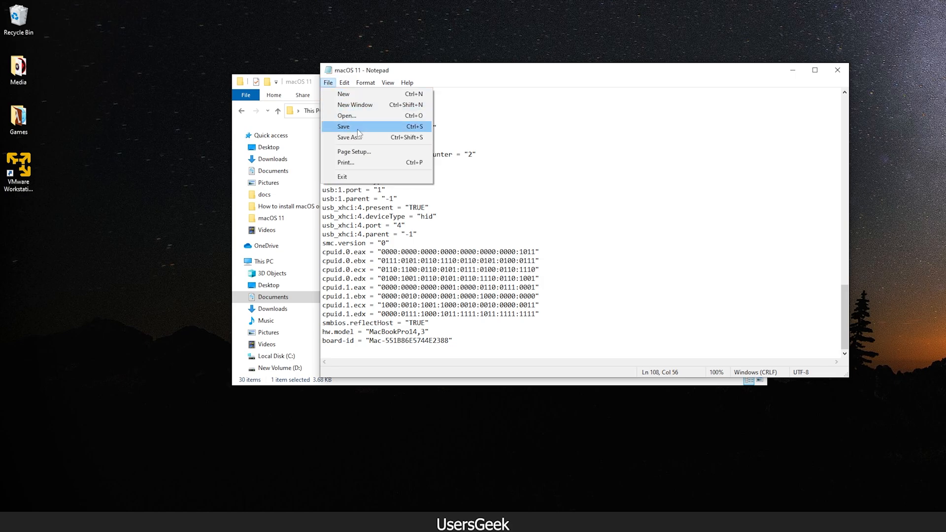
{"action": "left_click", "coordinate": [344, 127]}
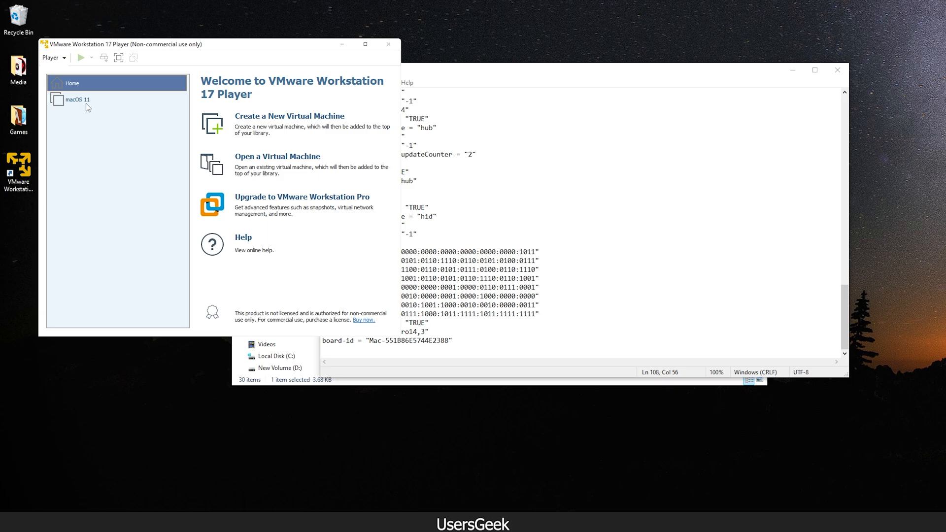
Play macOS 11 so it boots to the Apple logo with a progress bar.
{"action": "left_click", "coordinate": [77, 100]}
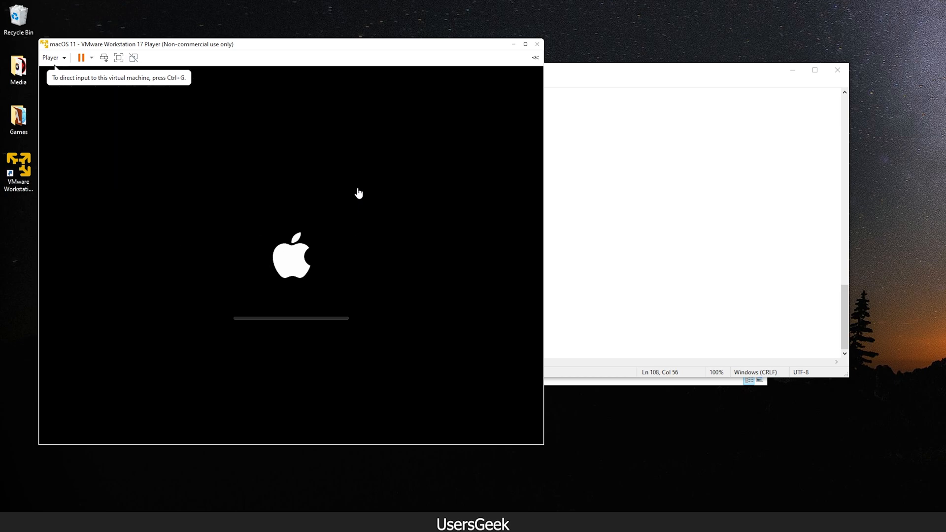
{"action": "mouse_move", "coordinate": [251, 330]}
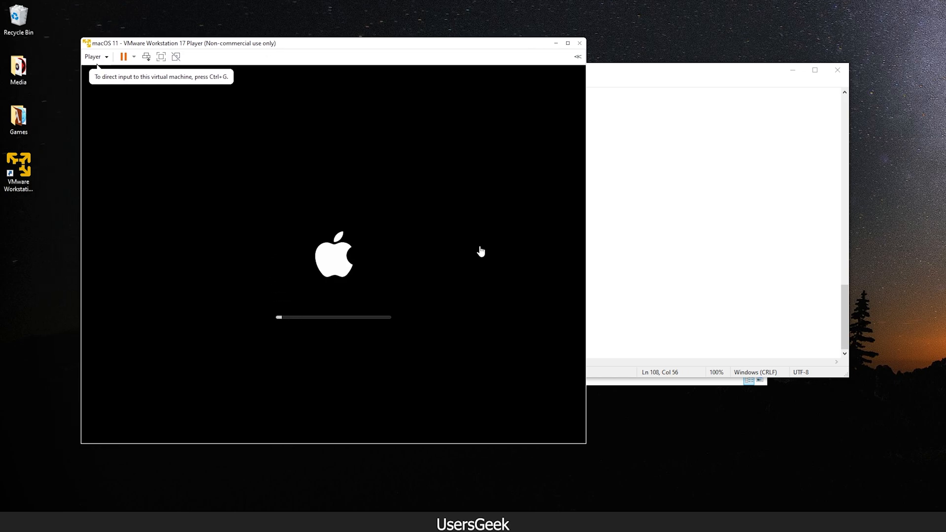
{"action": "mouse_move", "coordinate": [397, 265]}
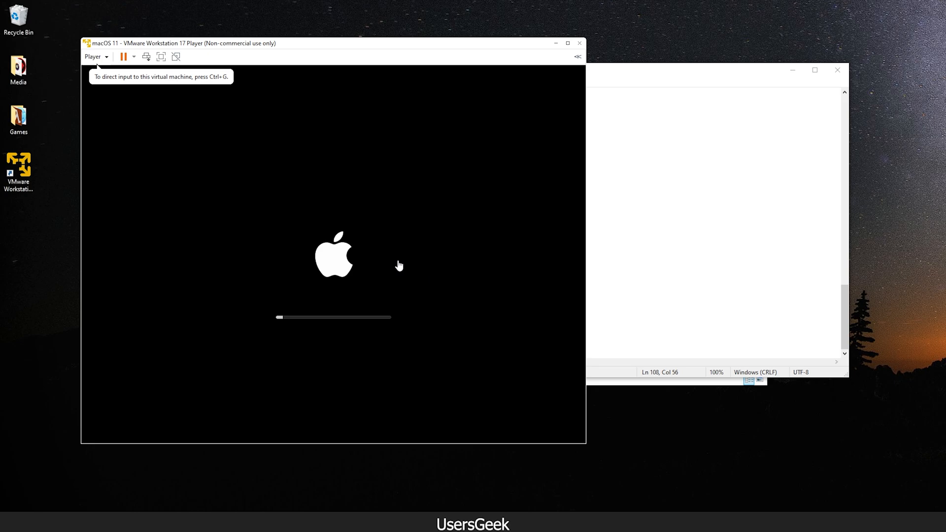